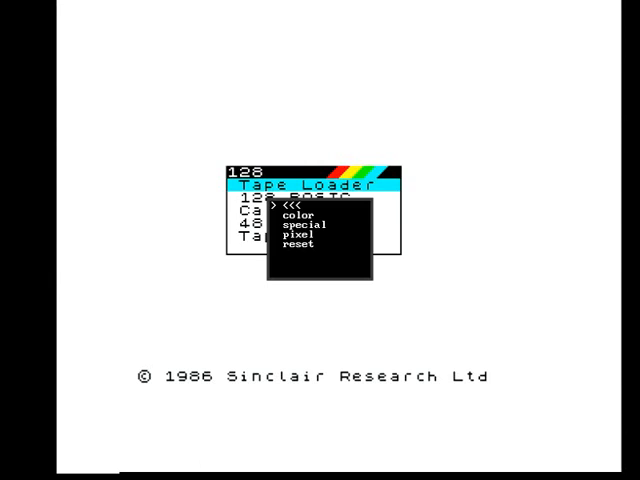
Step: Try the green colour filter, then tint the picture cyan
left_click(303, 224)
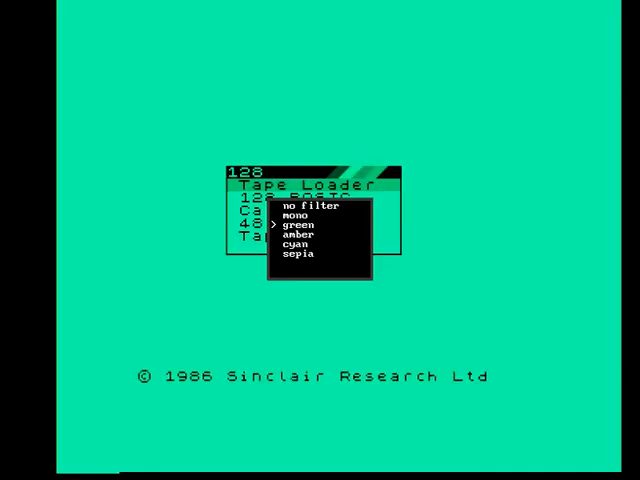
left_click(310, 235)
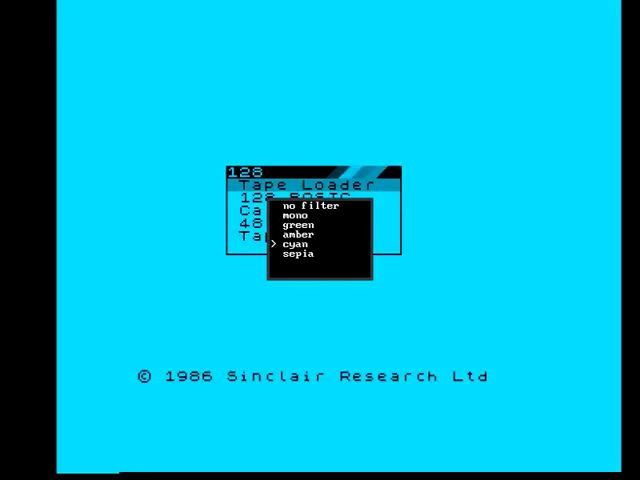
left_click(295, 254)
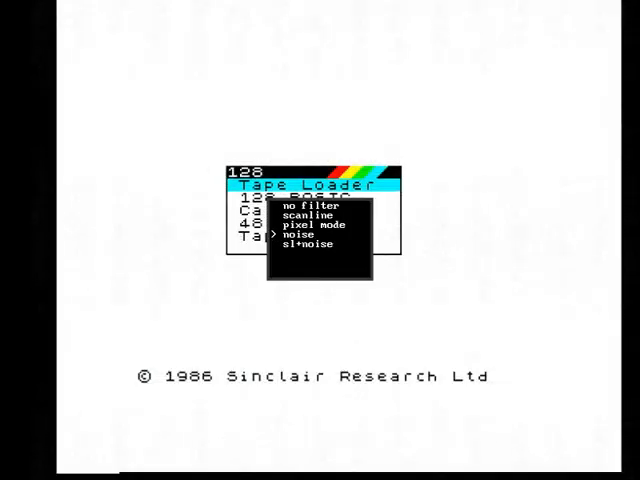
Step: Leave the noise filter list and return to the main settings menu
key("up")
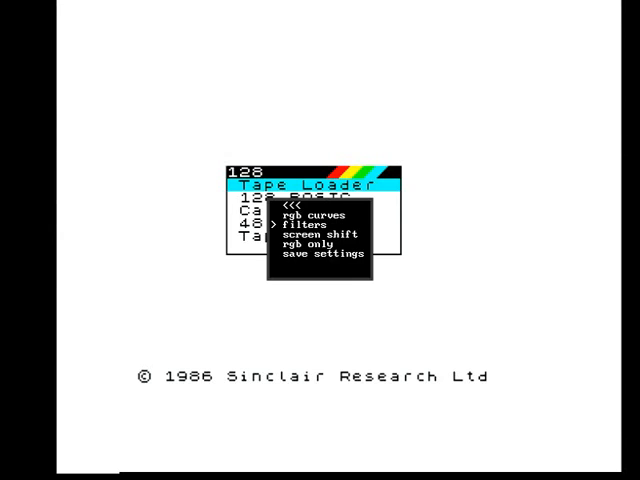
Step: Choose 'save settings' and highlight 'yes' at the confirmation prompt
left_click(319, 233)
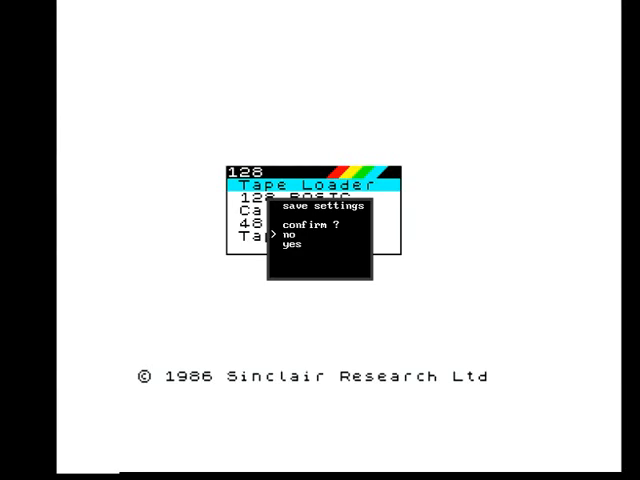
key("Down")
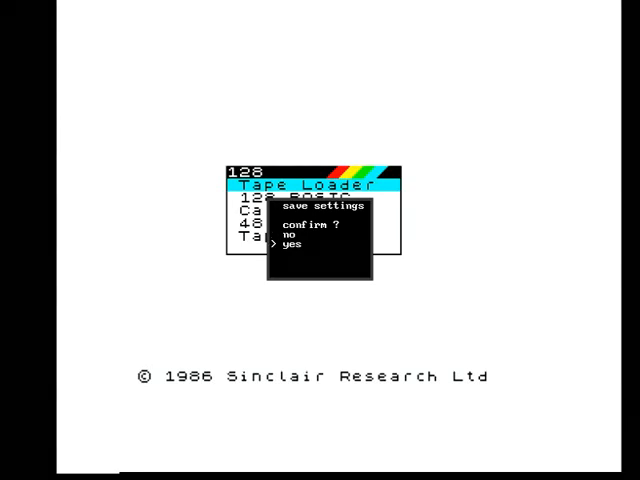